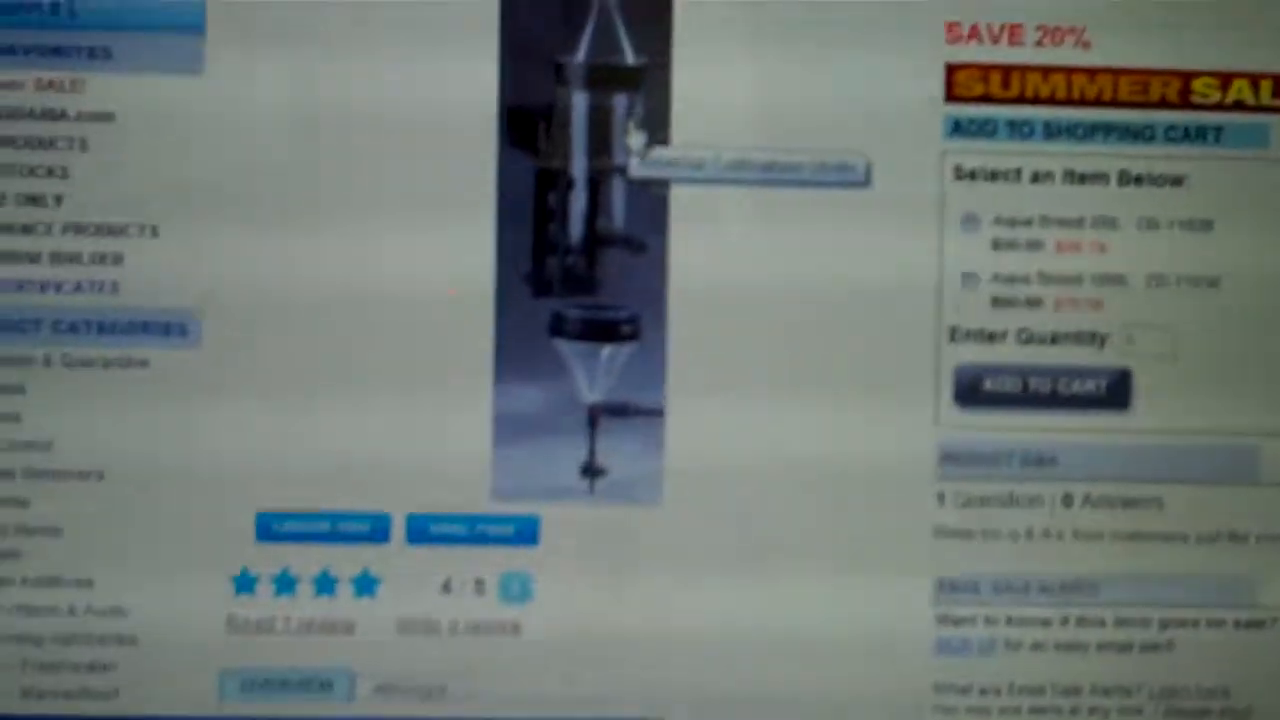
scroll(down, 3)
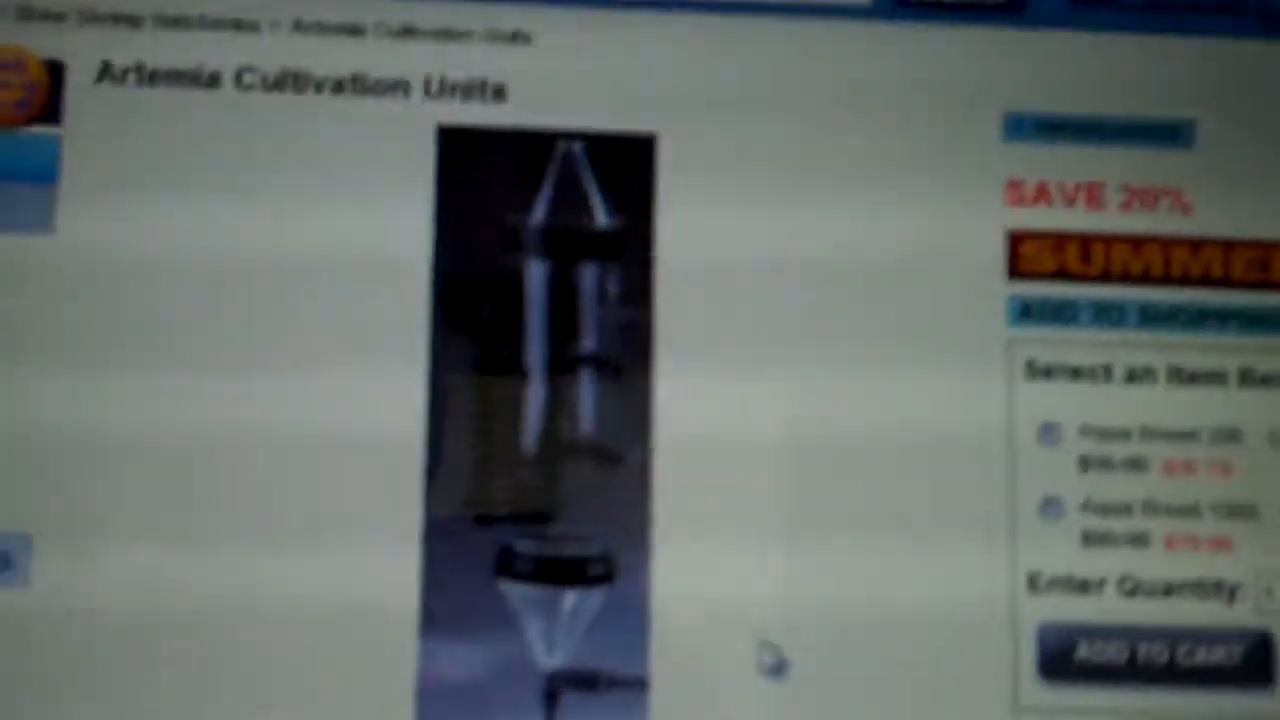
scroll(down, 3)
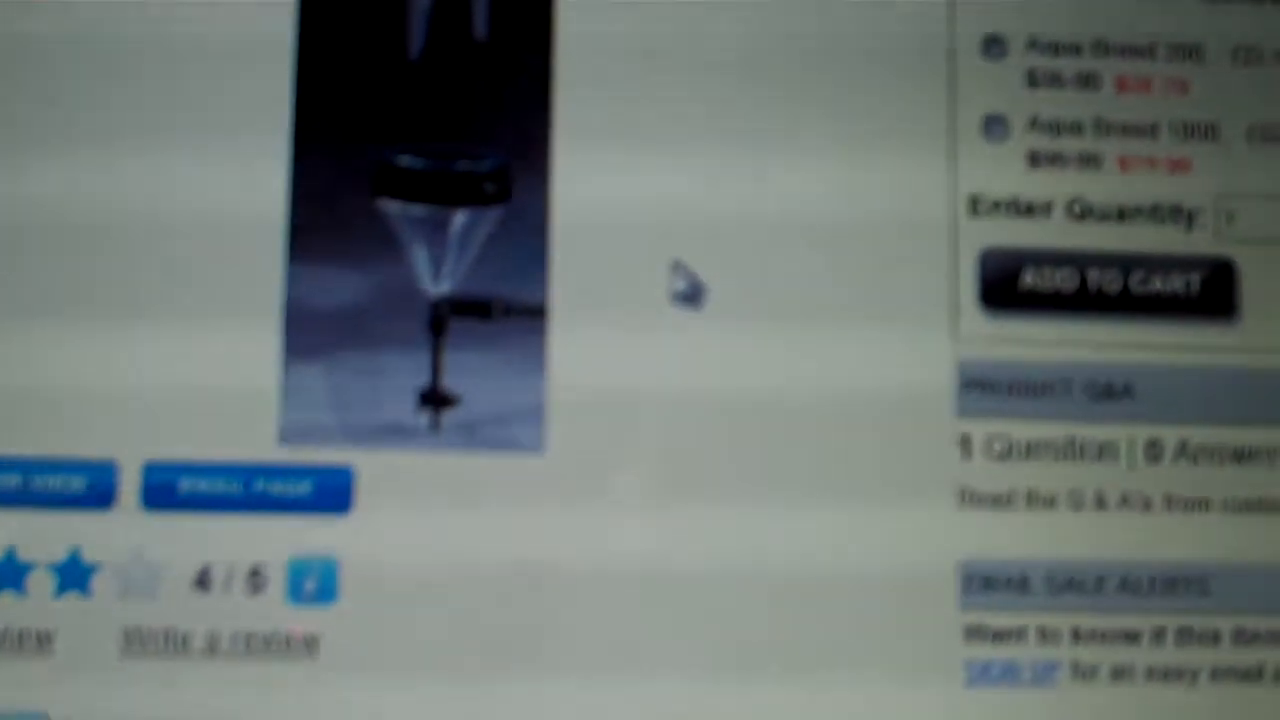
scroll(down, 3)
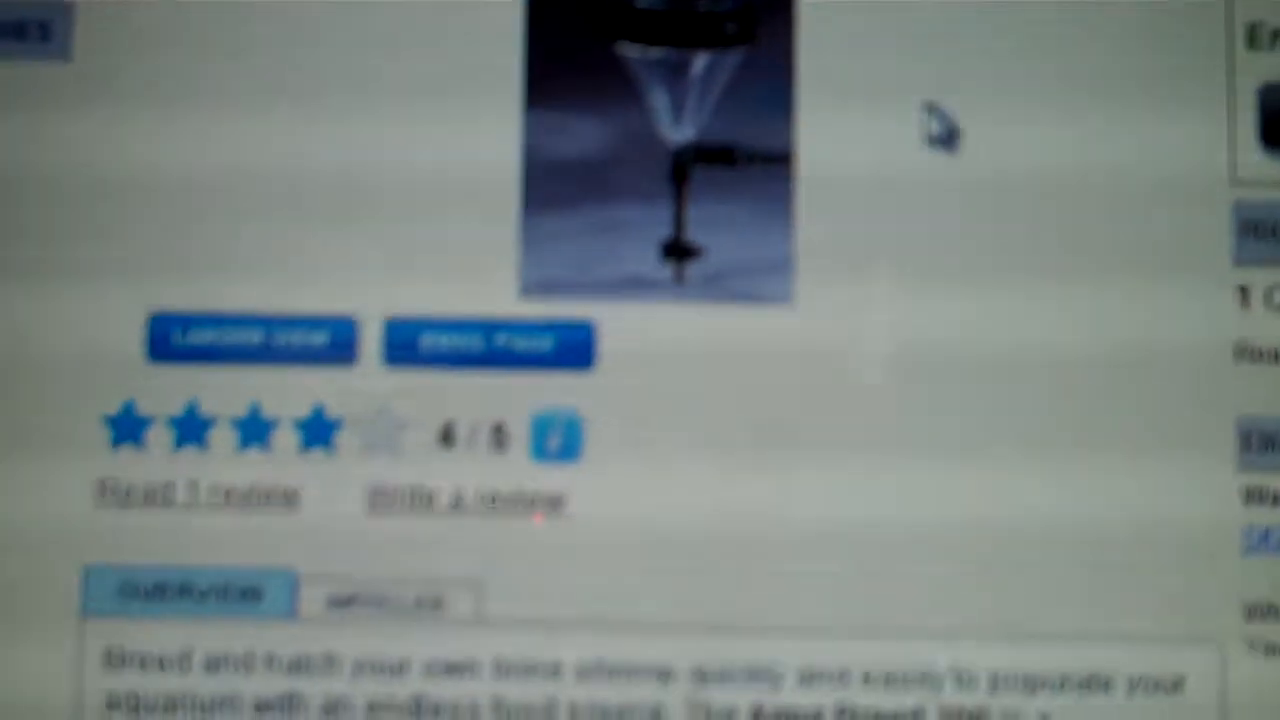
scroll(down, 3)
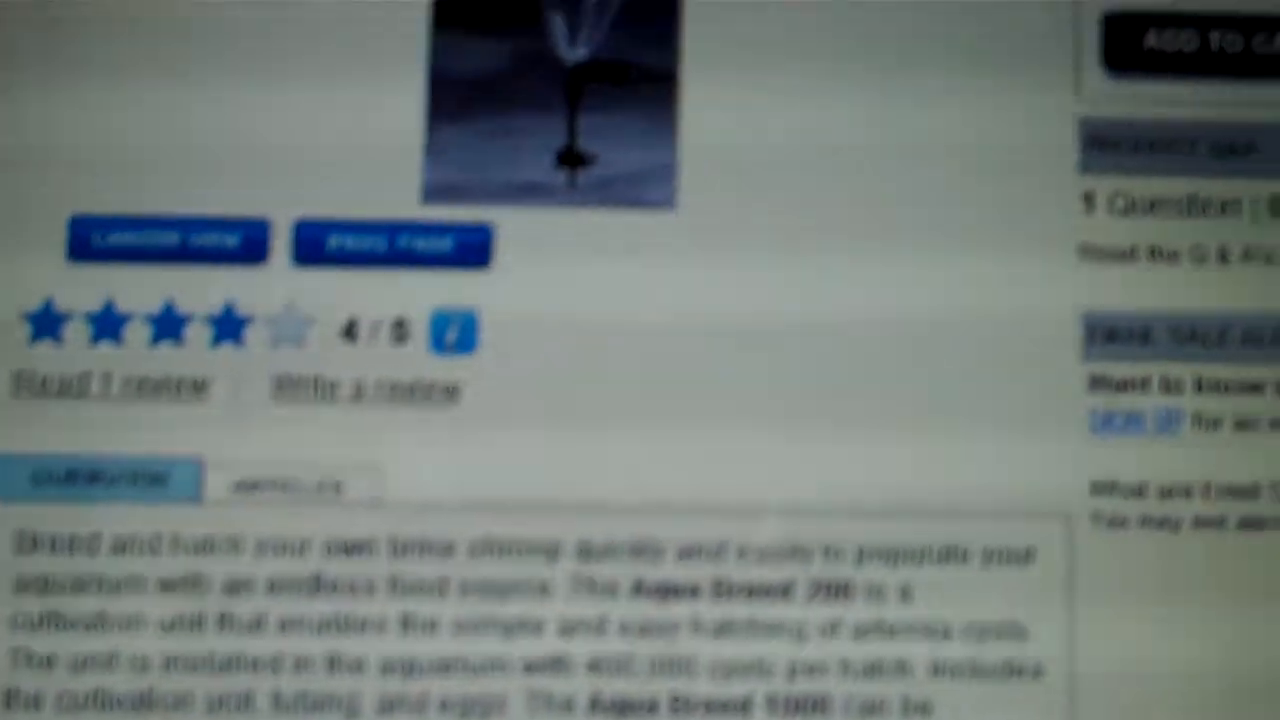
scroll(down, 3)
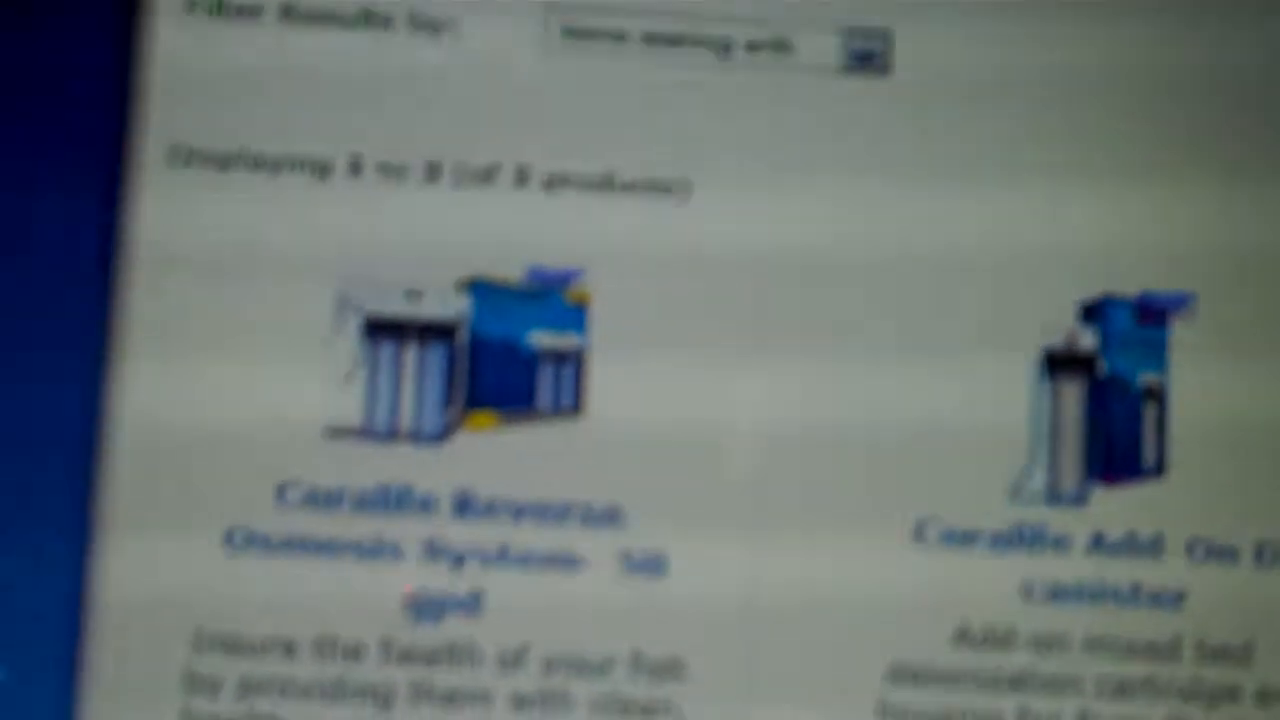
scroll(down, 3)
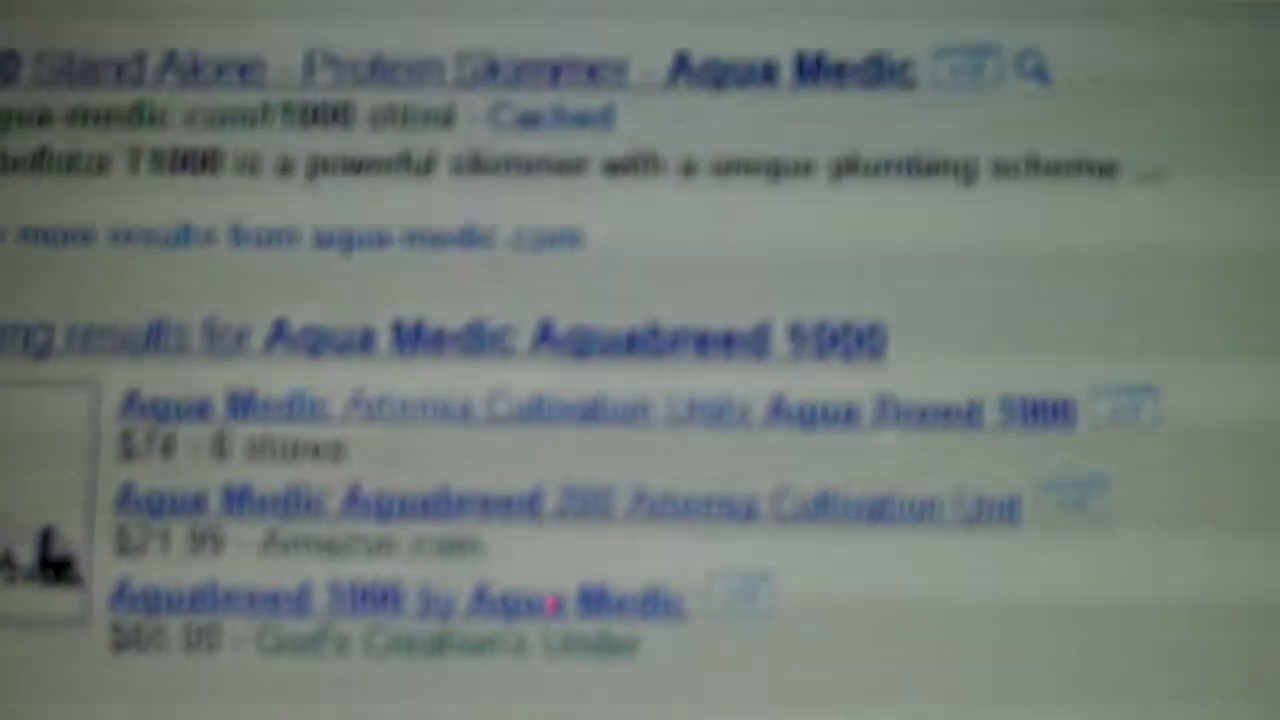
scroll(down, 3)
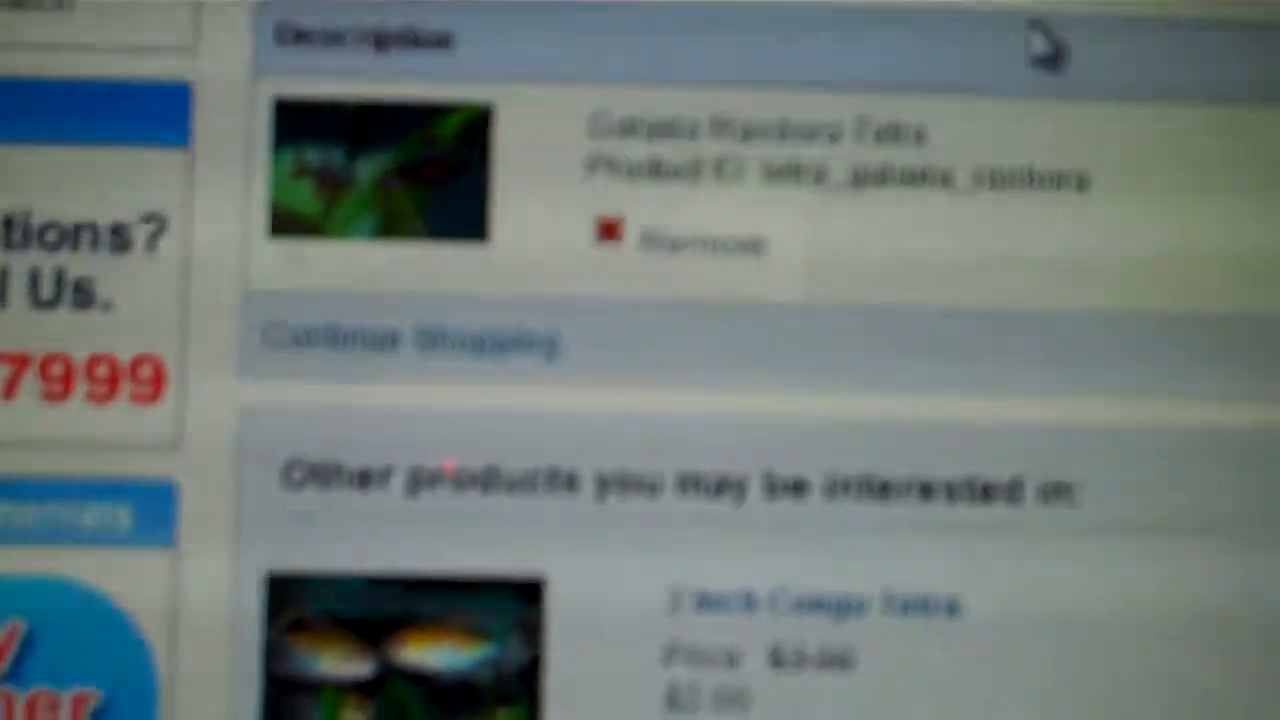
scroll(down, 3)
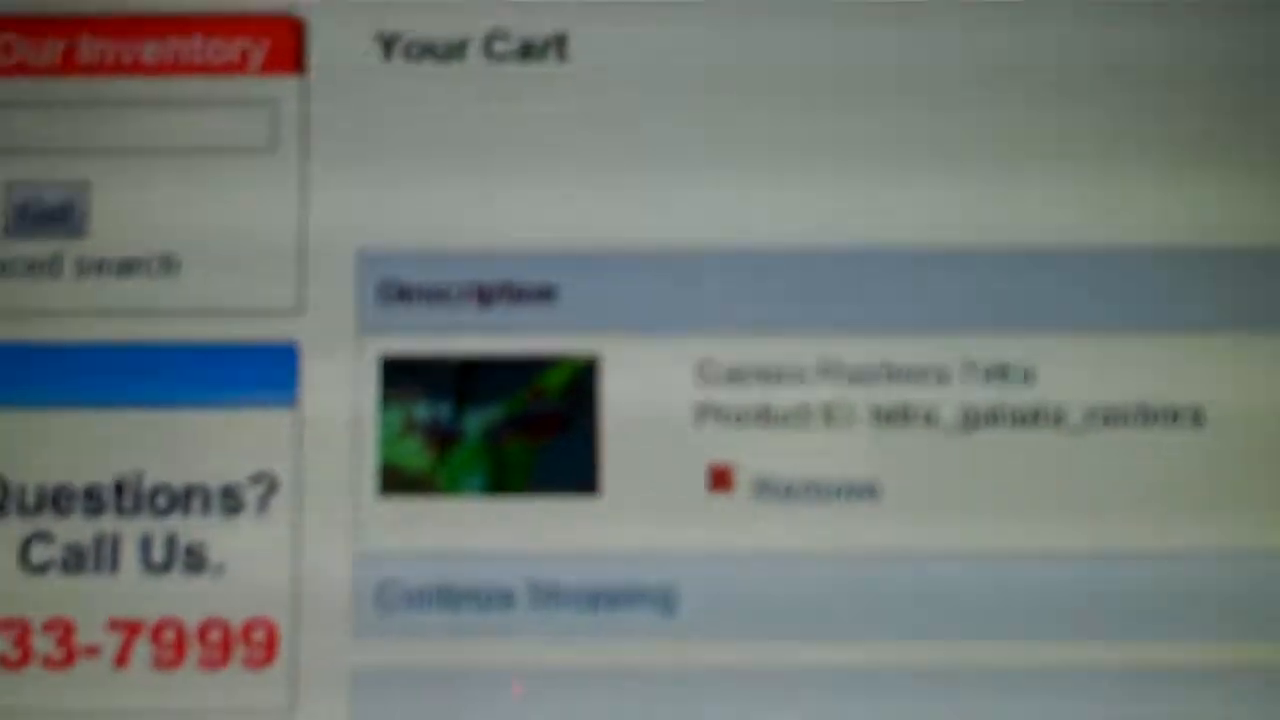
scroll(down, 3)
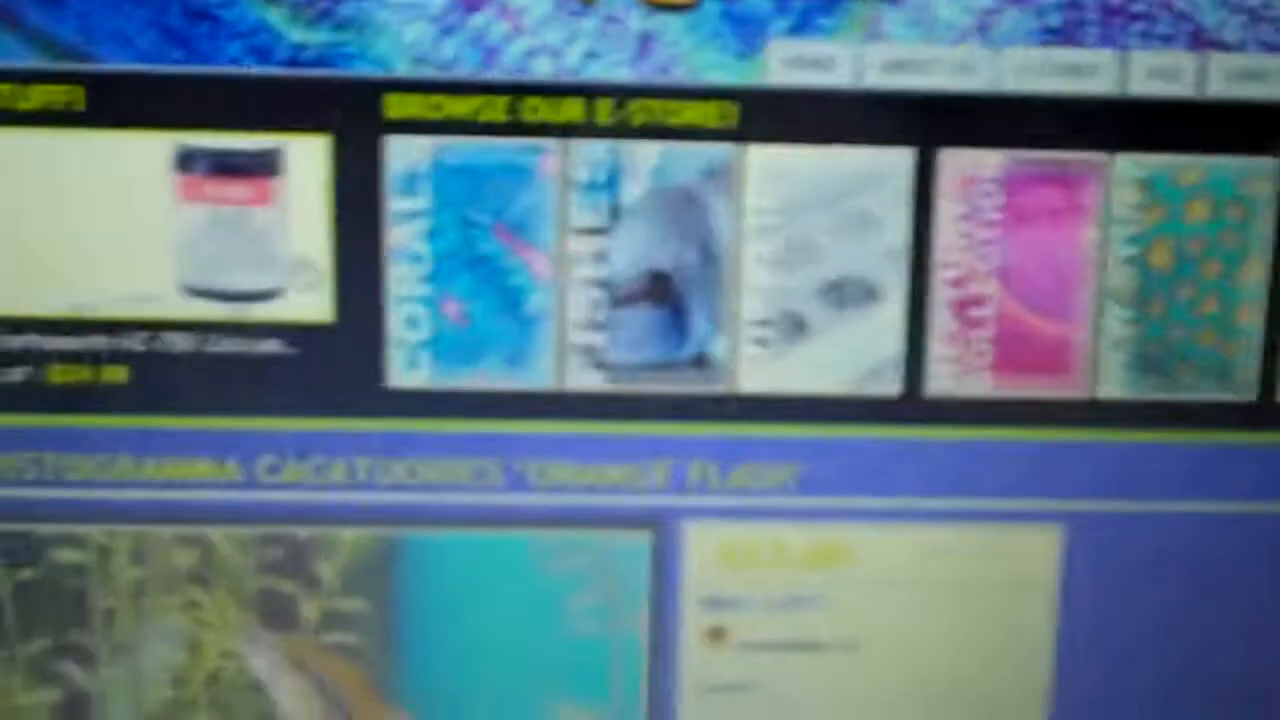
scroll(down, 3)
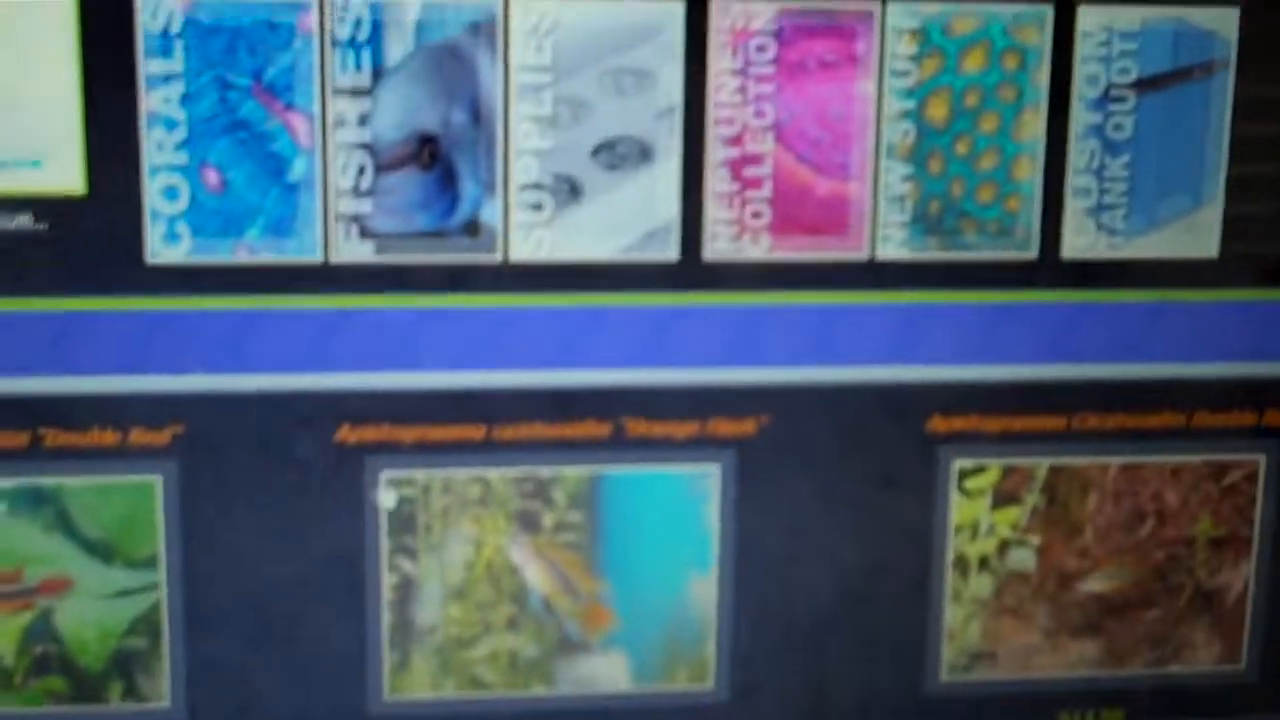
scroll(down, 3)
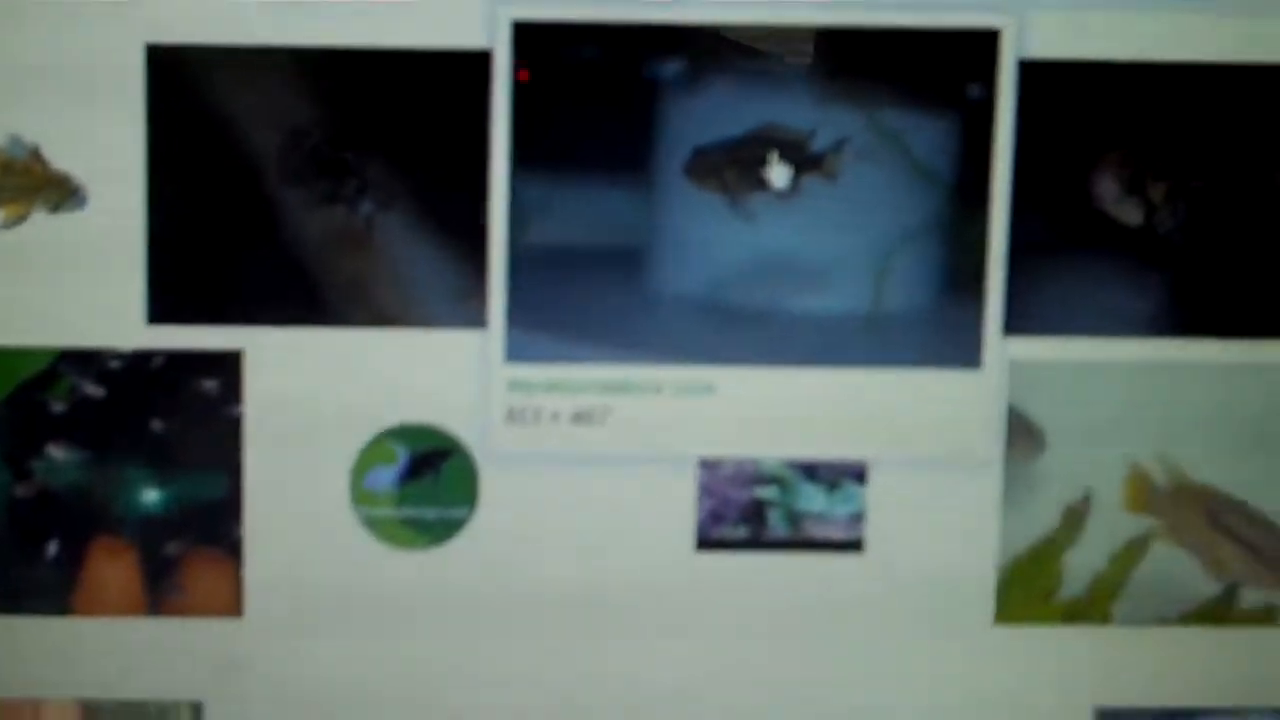
scroll(down, 3)
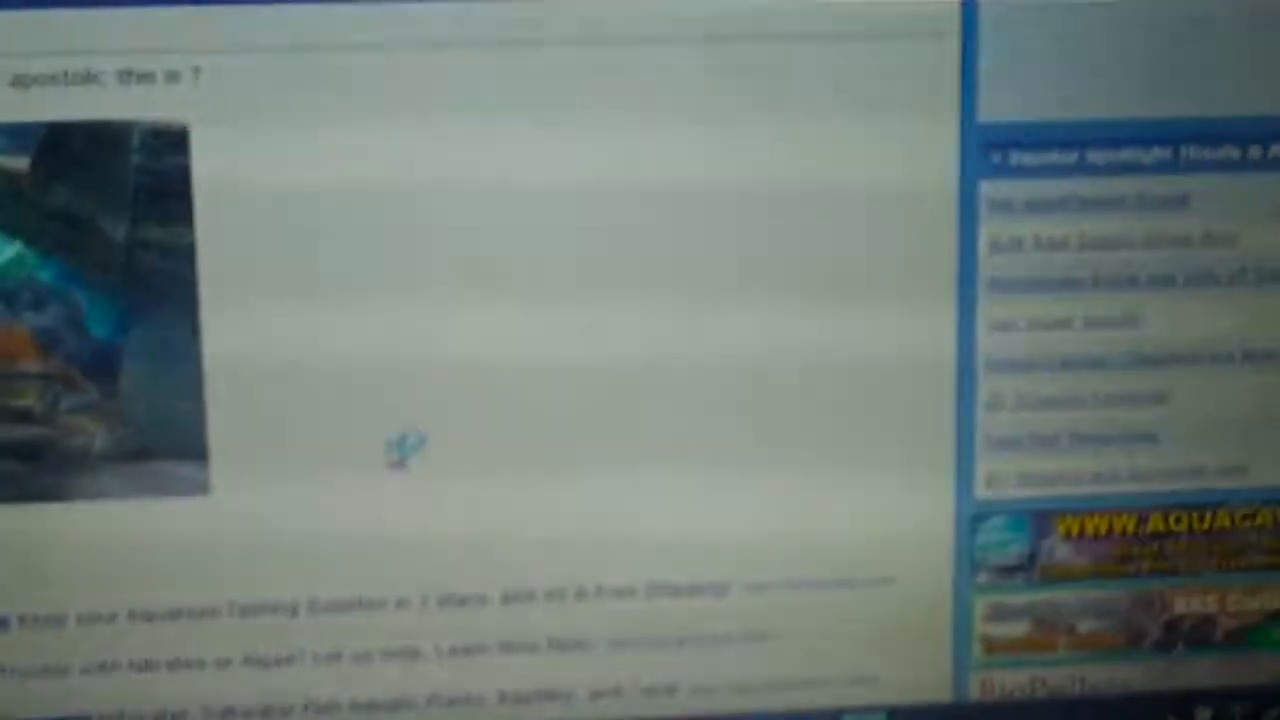
scroll(down, 3)
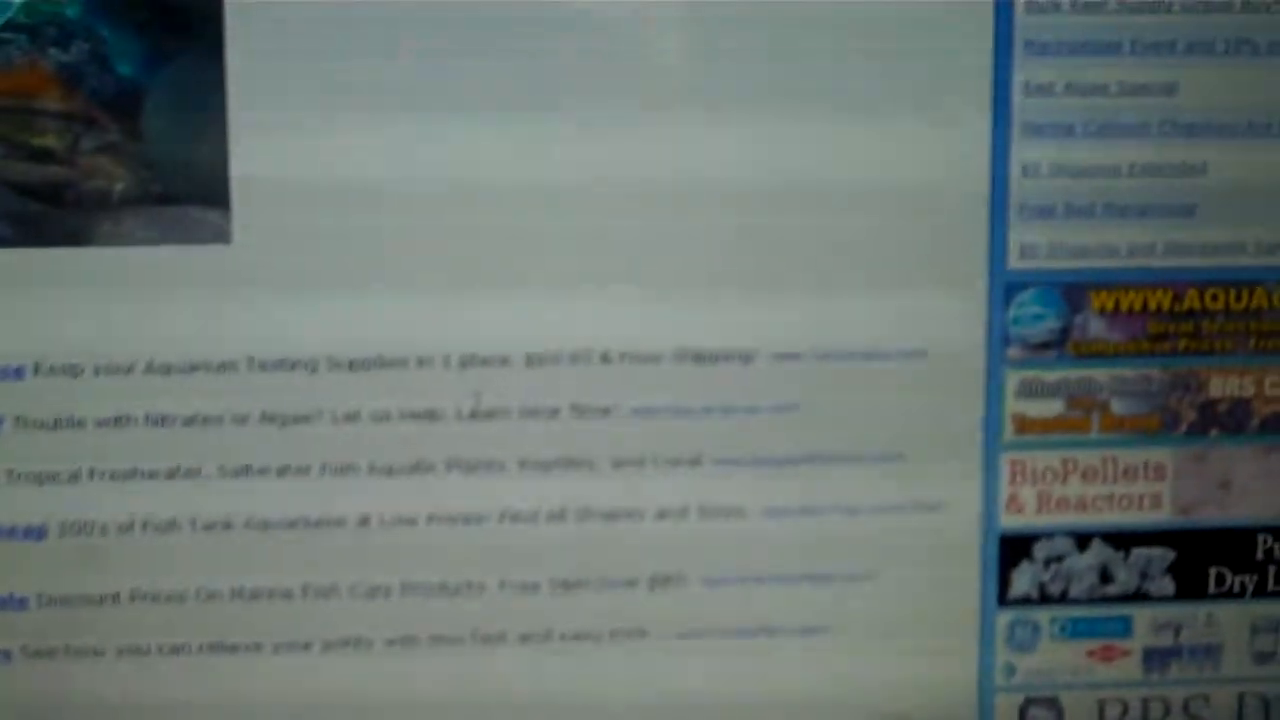